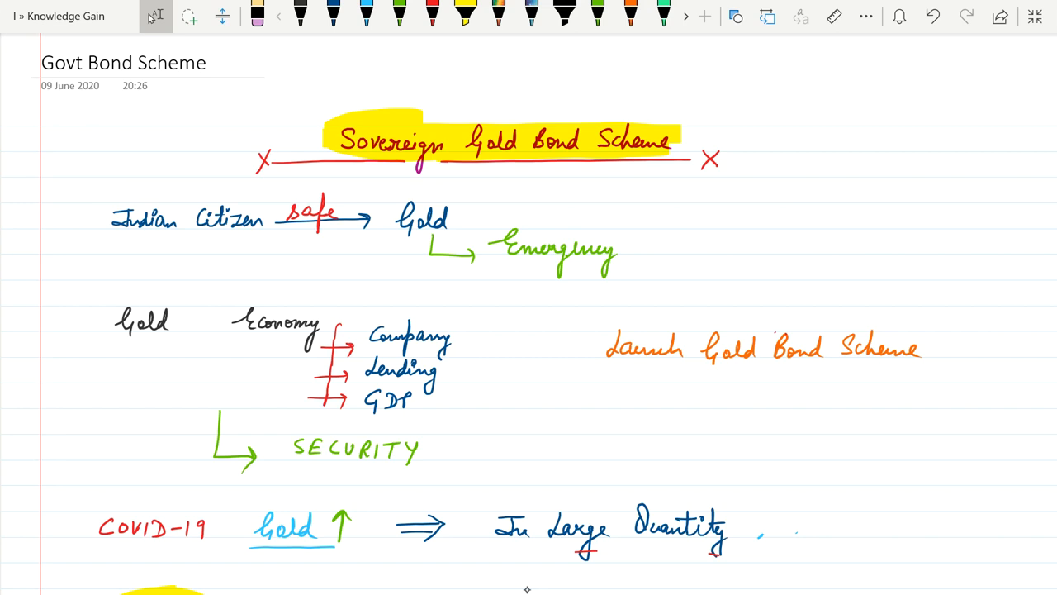
With the red pen, ink curved arrows under Indian Citizen and Gold Economy and tick Emergency
{"action": "left_click", "coordinate": [433, 14]}
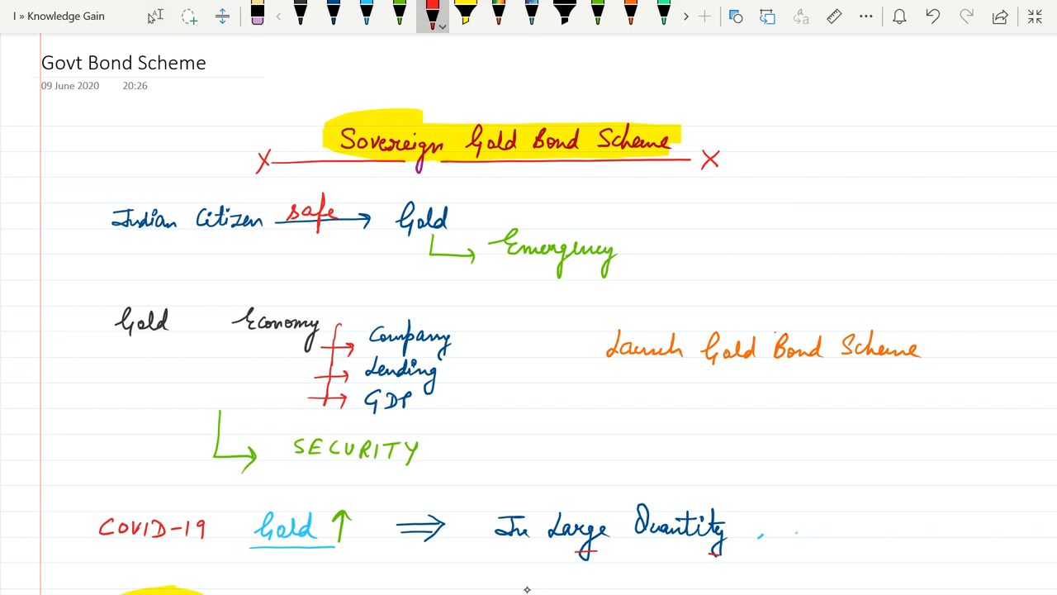
{"action": "left_click_drag", "start_coordinate": [173, 252], "coordinate": [291, 246]}
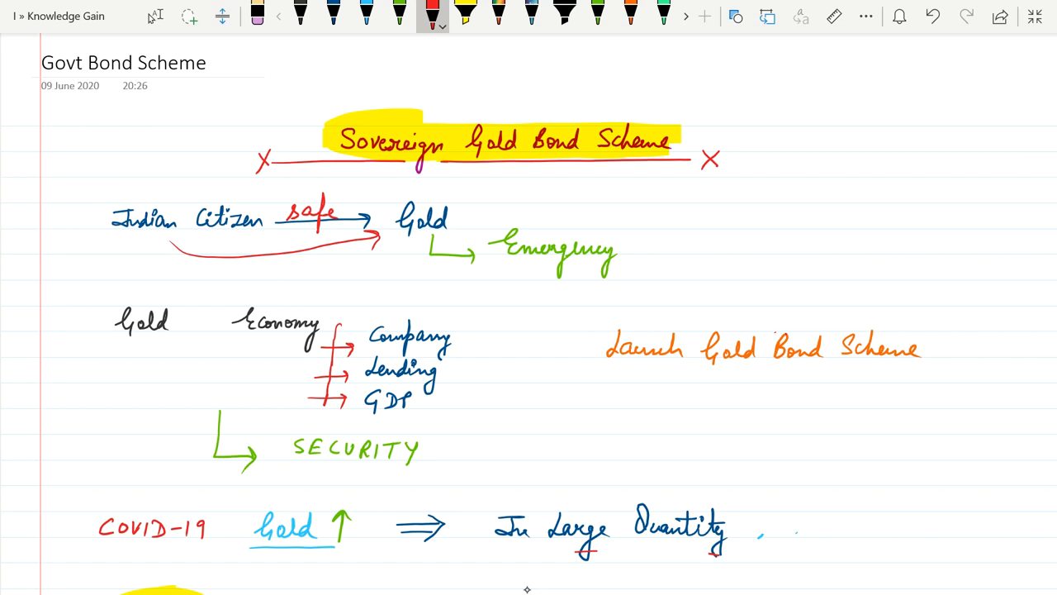
{"action": "left_click_drag", "start_coordinate": [644, 257], "coordinate": [686, 232]}
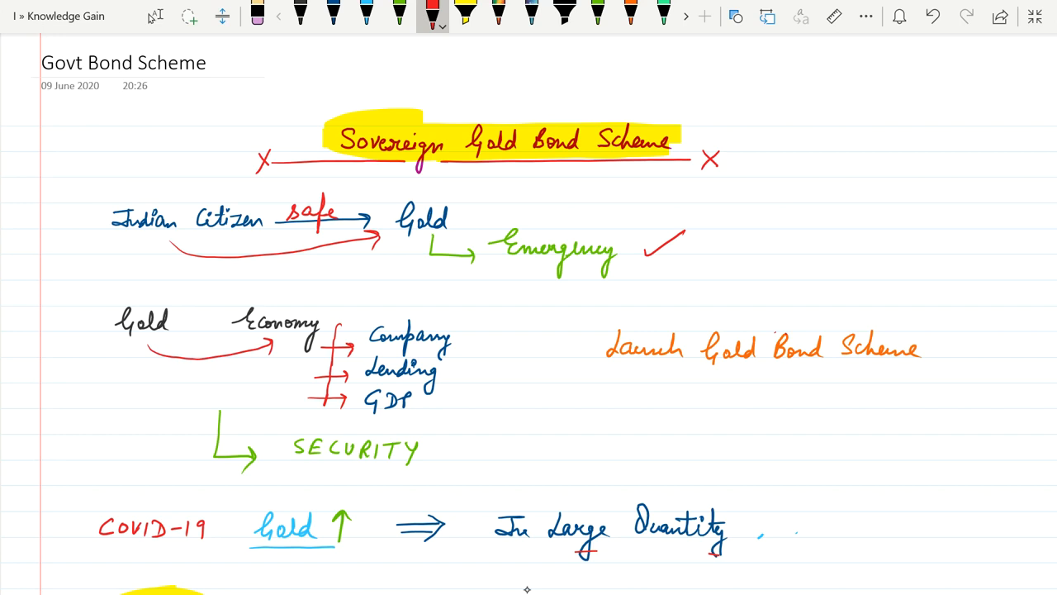
Draw red crosses beside Company, Lending and GDP, and underline Gold Bond Scheme
{"action": "left_click_drag", "start_coordinate": [479, 329], "coordinate": [494, 345]}
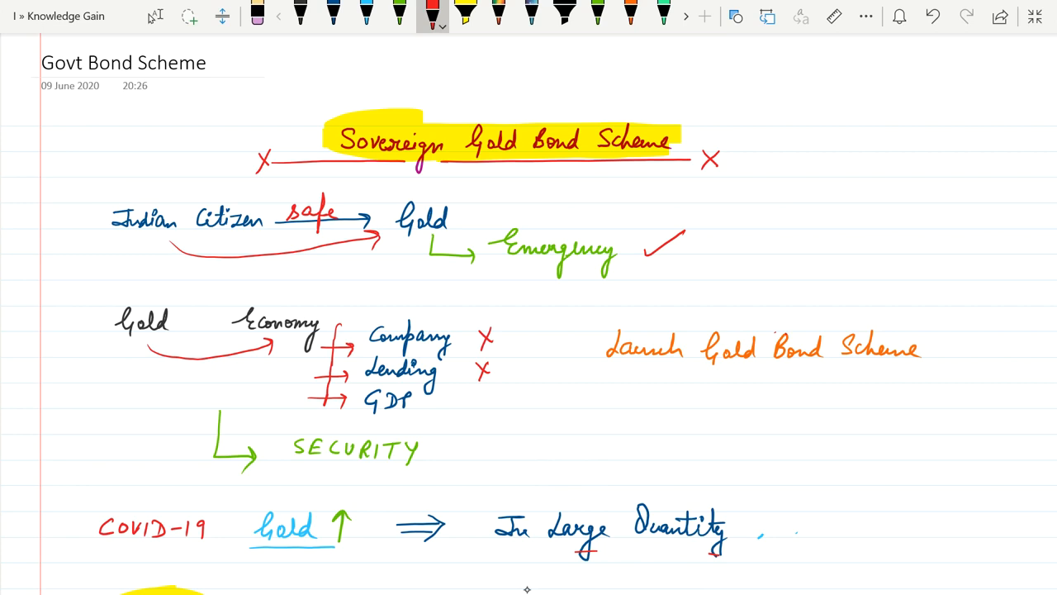
{"action": "left_click_drag", "start_coordinate": [475, 395], "coordinate": [487, 413]}
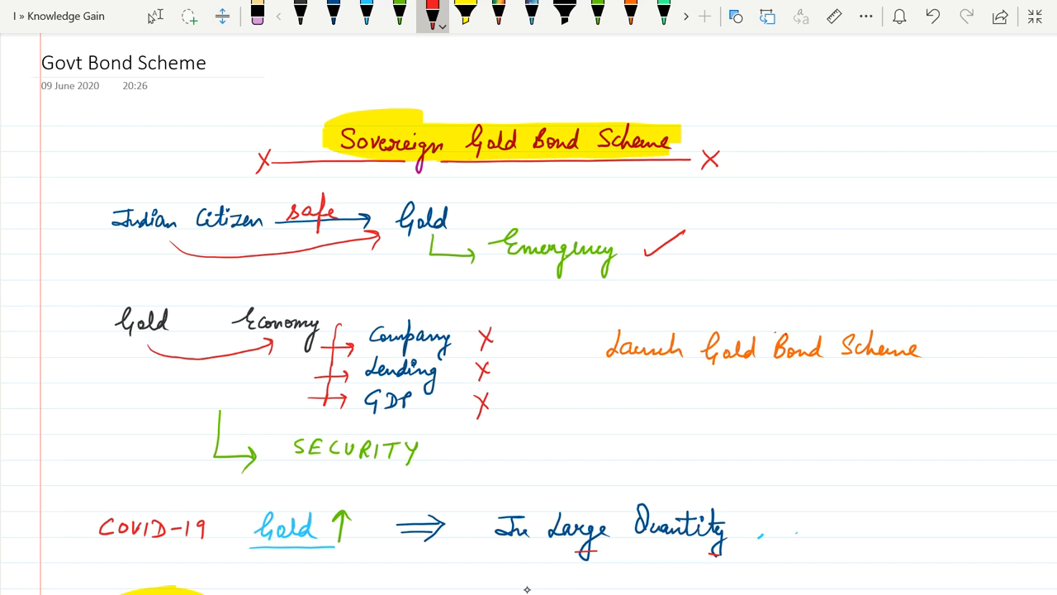
{"action": "left_click_drag", "start_coordinate": [702, 378], "coordinate": [947, 379]}
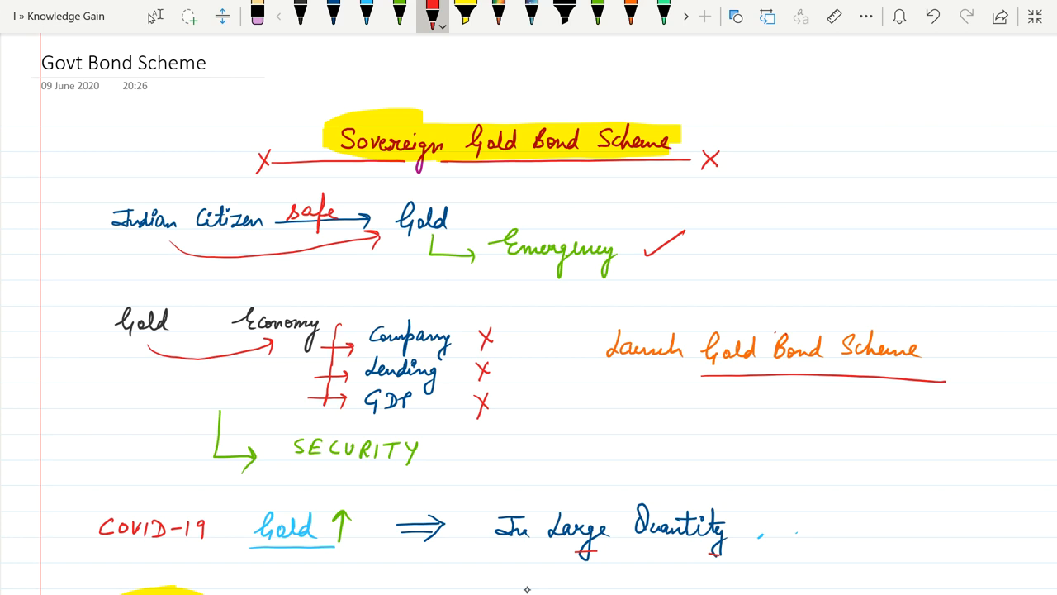
Scroll down the notes to the 2020-21 Tranche Date of Subscription table
{"action": "scroll", "scroll_direction": "down", "scroll_amount": 3}
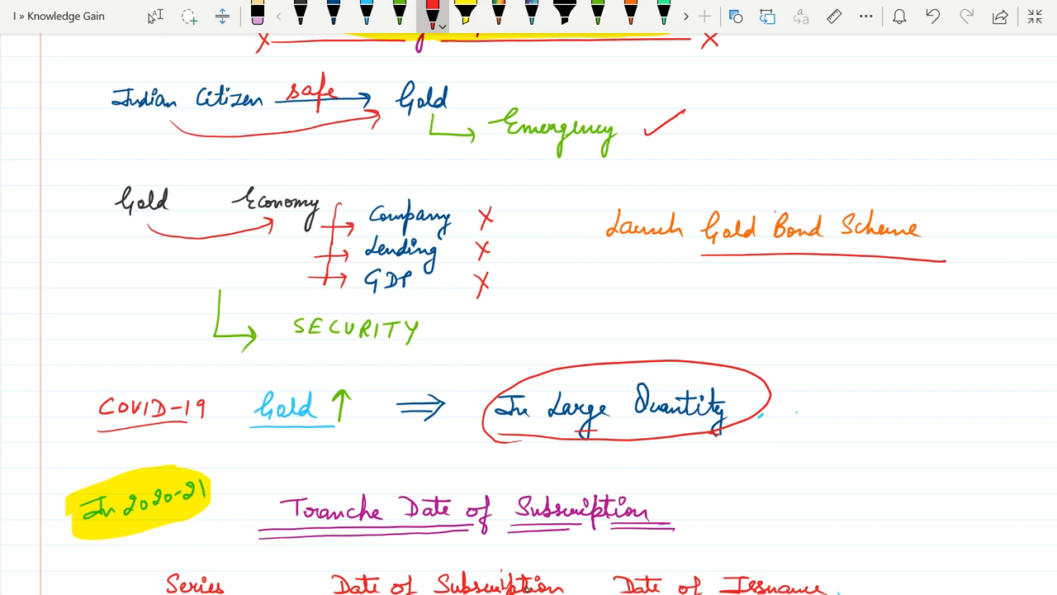
{"action": "scroll", "scroll_direction": "down", "scroll_amount": 3}
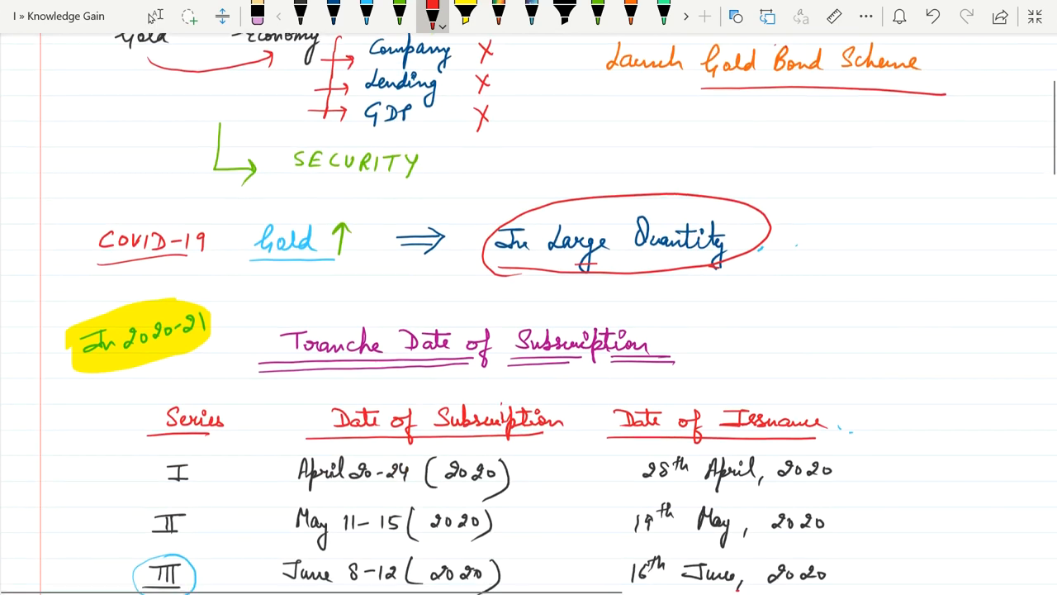
{"action": "scroll", "scroll_direction": "down", "scroll_amount": 3}
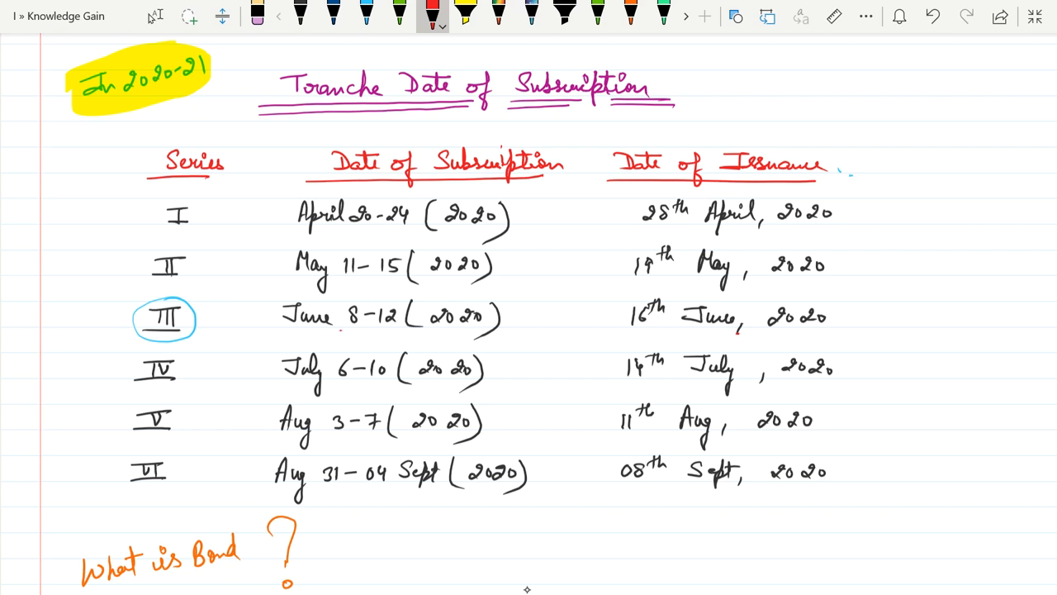
Underline Series III dates 8-12, tick 16th June 2020, and write 4677/gm and ₹50/gm beside it
{"action": "left_click_drag", "start_coordinate": [345, 332], "coordinate": [395, 332]}
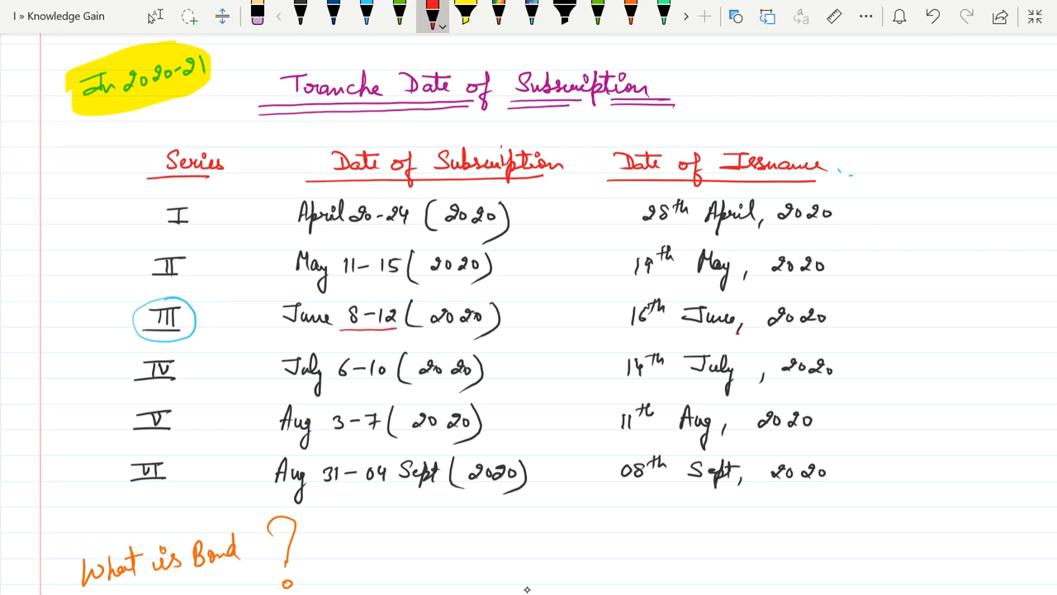
{"action": "left_click_drag", "start_coordinate": [839, 326], "coordinate": [868, 302]}
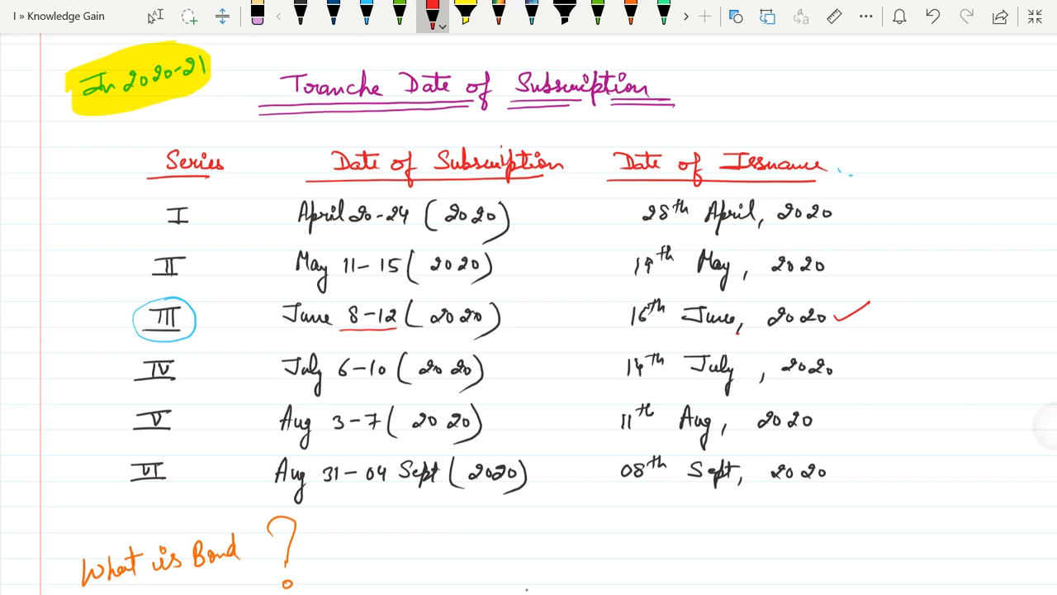
{"action": "type", "text": "4677"}
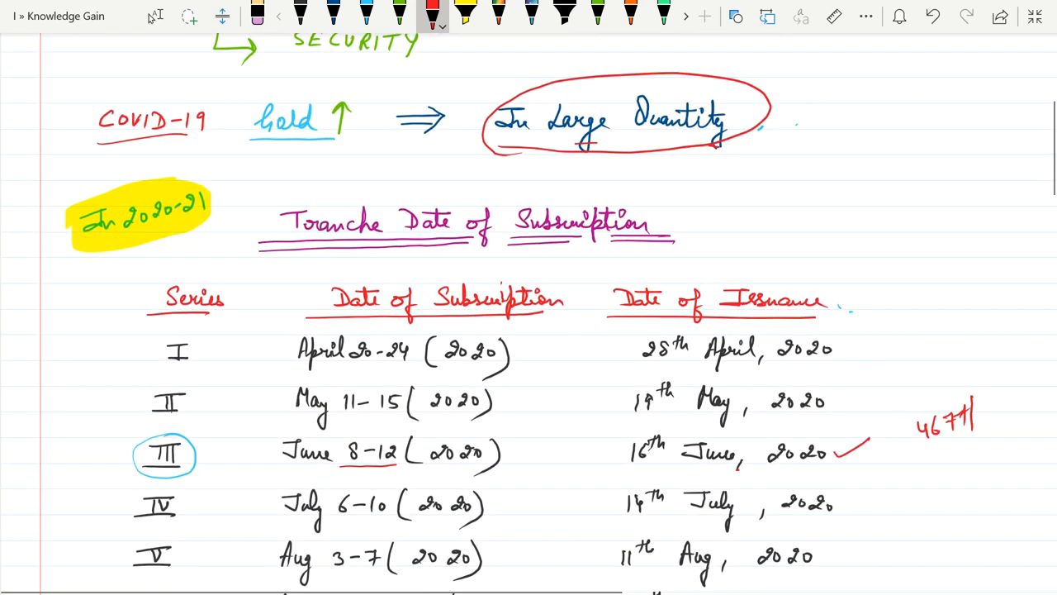
{"action": "left_click", "coordinate": [975, 417]}
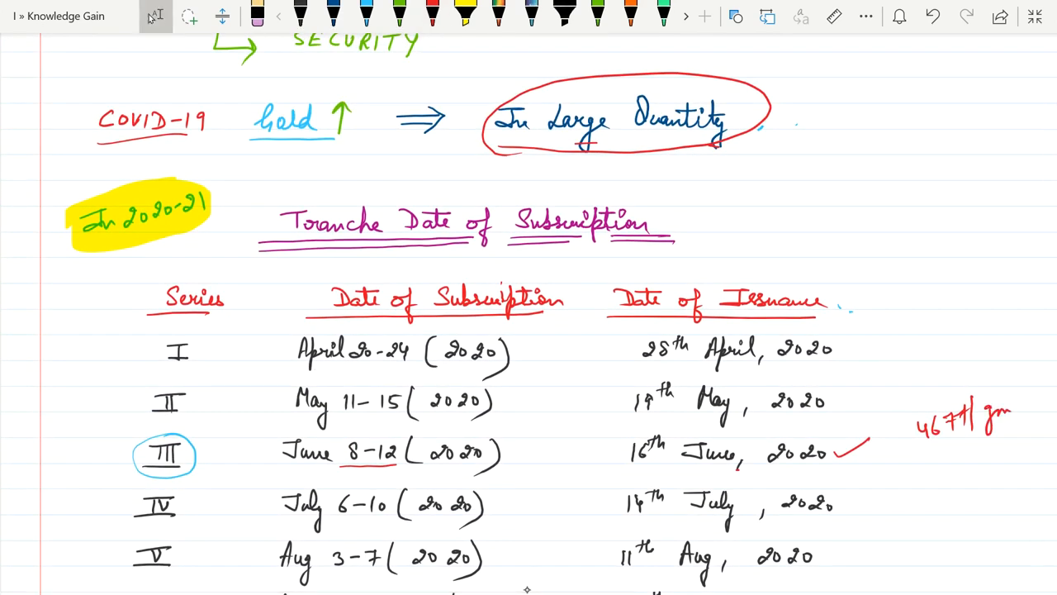
{"action": "scroll", "scroll_direction": "down", "scroll_amount": 3}
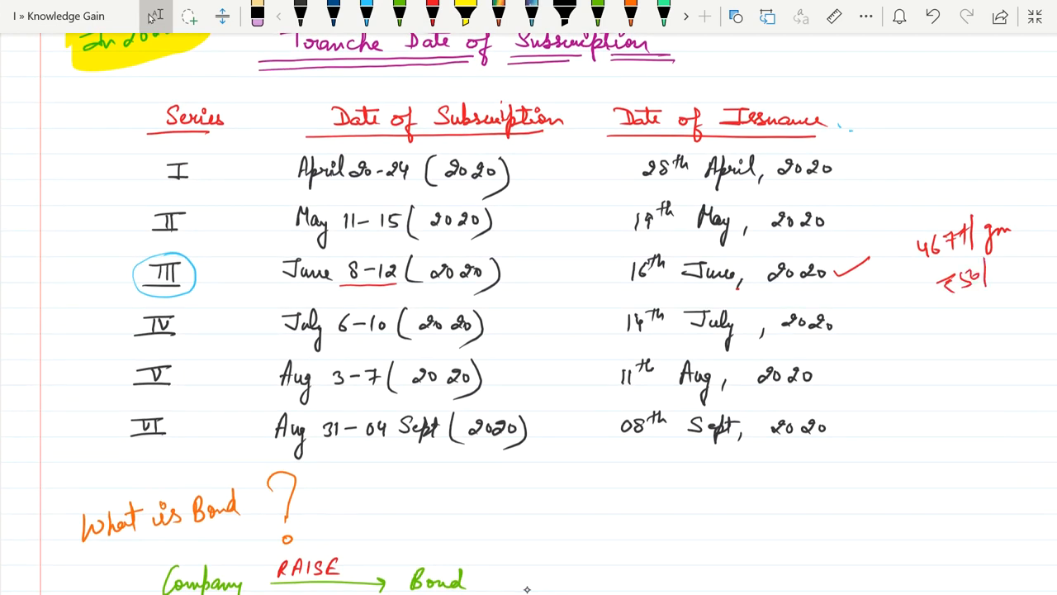
{"action": "type", "text": "gm"}
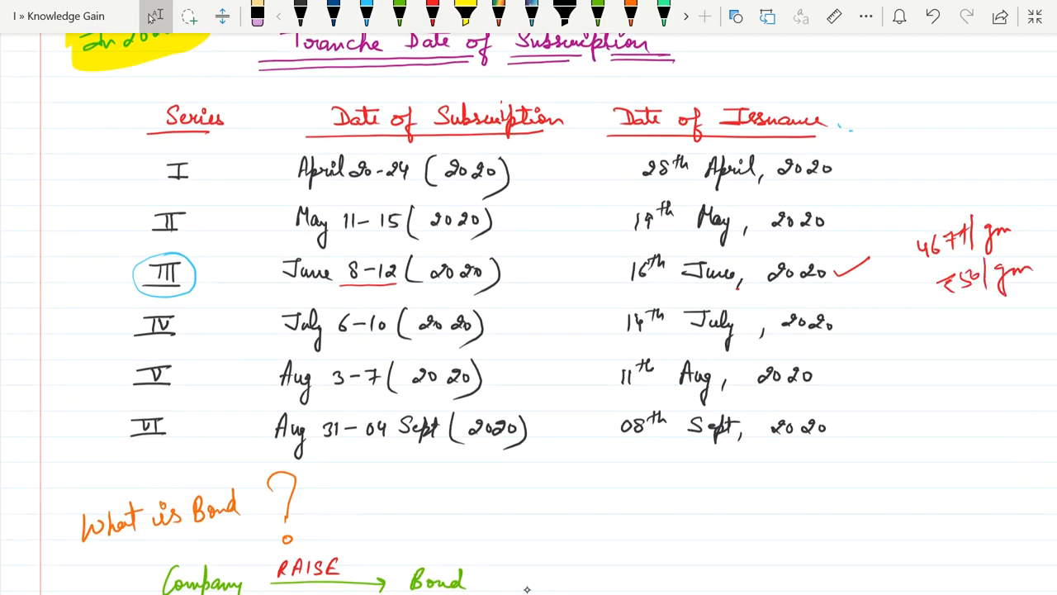
{"action": "scroll", "scroll_direction": "down", "scroll_amount": 3}
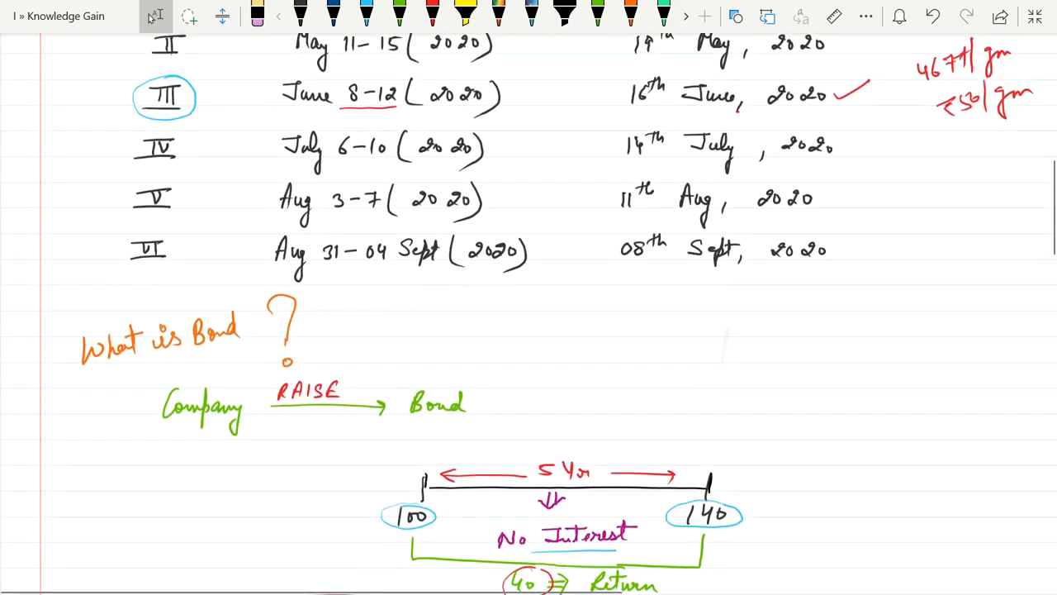
Ink a red curved arrow from Company to Bond, then scroll to the Important features section
{"action": "scroll", "scroll_direction": "down", "scroll_amount": 3}
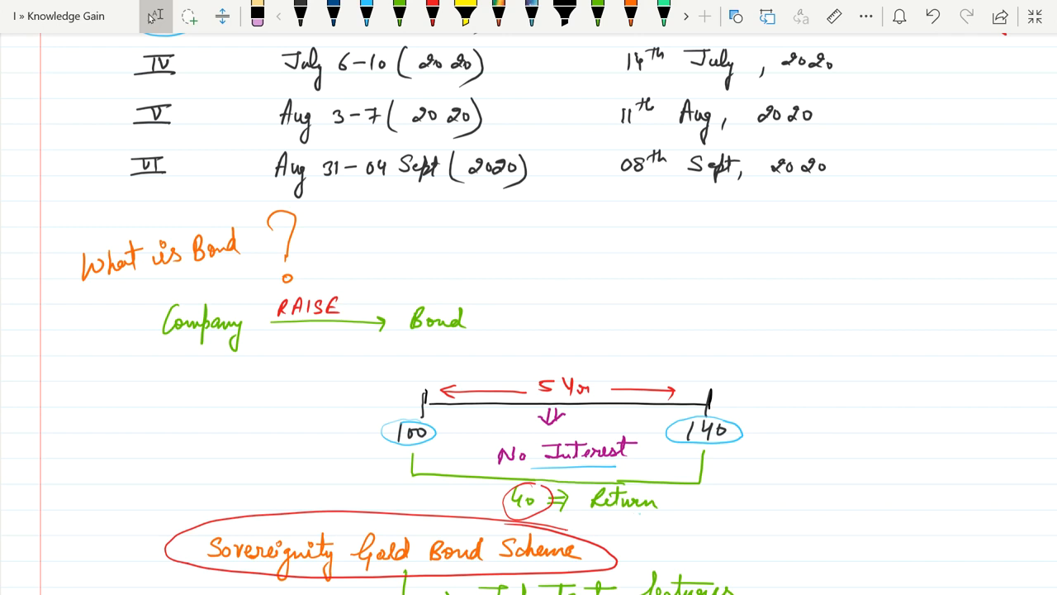
{"action": "left_click_drag", "start_coordinate": [215, 364], "coordinate": [417, 347]}
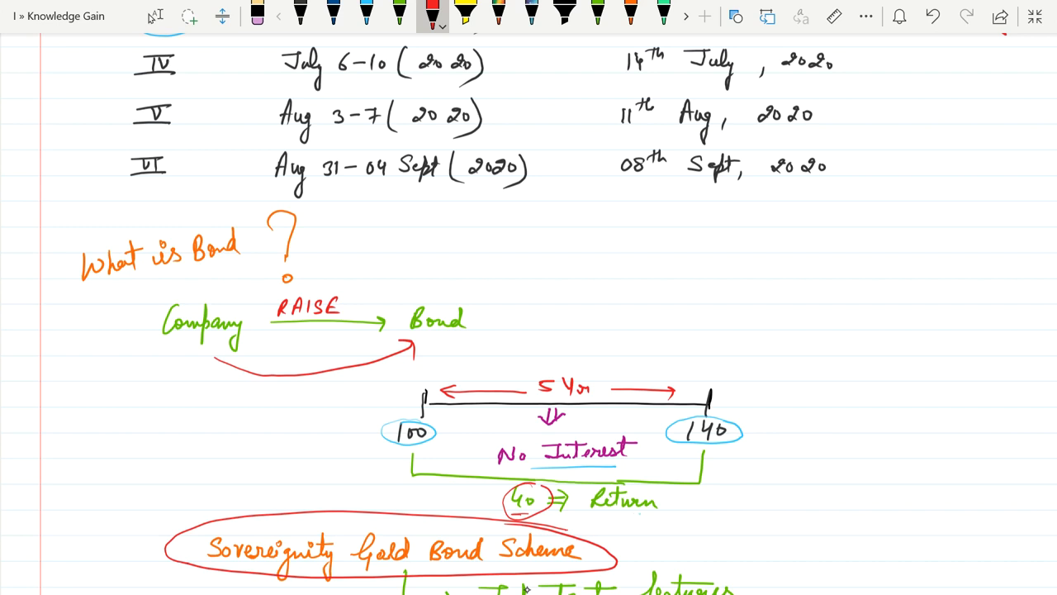
{"action": "scroll", "scroll_direction": "down", "scroll_amount": 3}
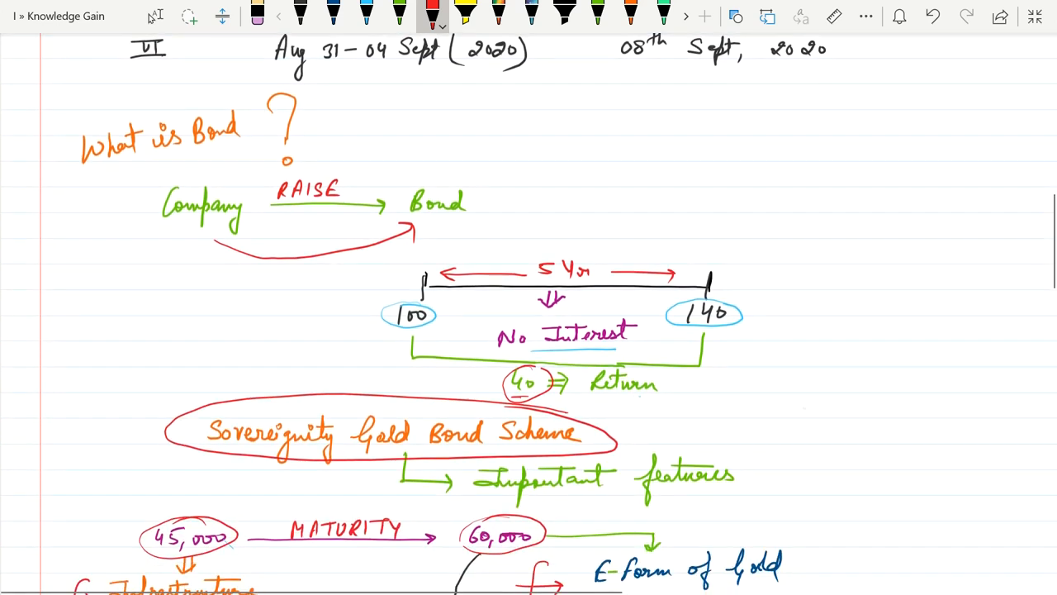
{"action": "scroll", "scroll_direction": "down", "scroll_amount": 3}
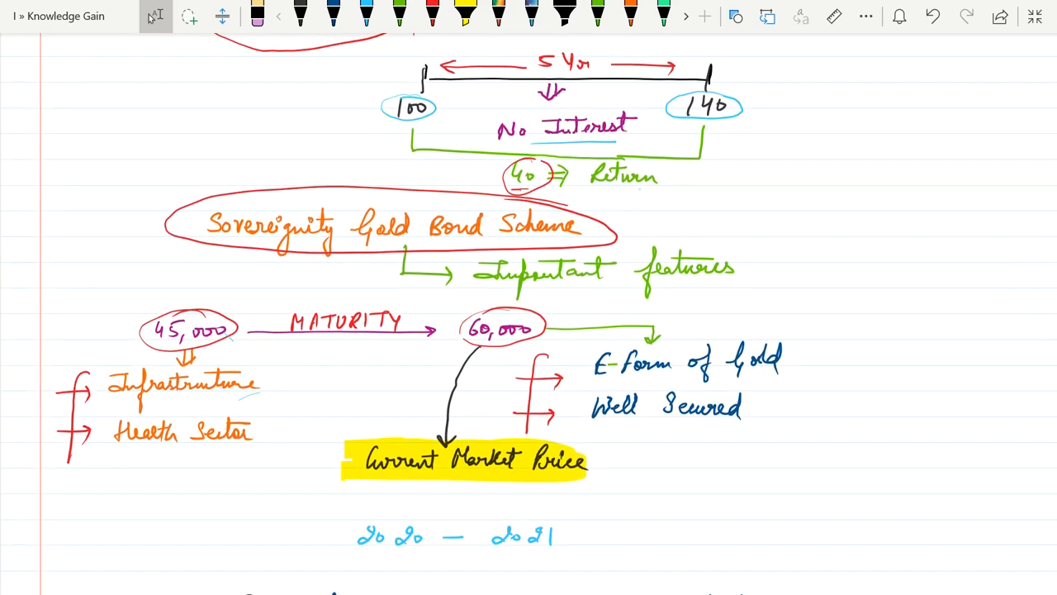
With the red pen, underline Current Market Price and tick E-Form of Gold and Well Secured
{"action": "left_click", "coordinate": [432, 15]}
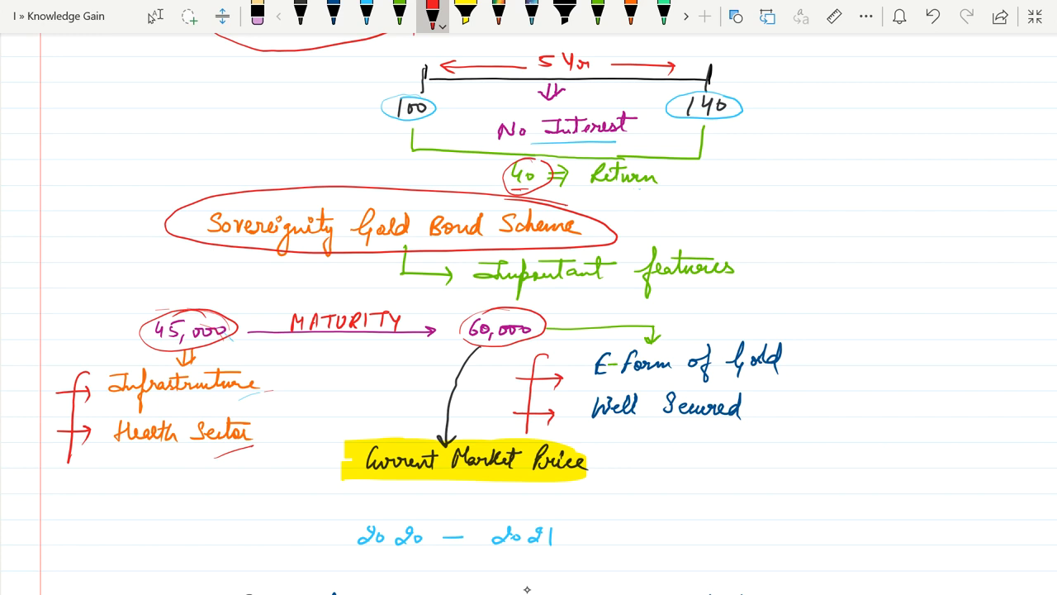
{"action": "left_click_drag", "start_coordinate": [525, 500], "coordinate": [582, 483]}
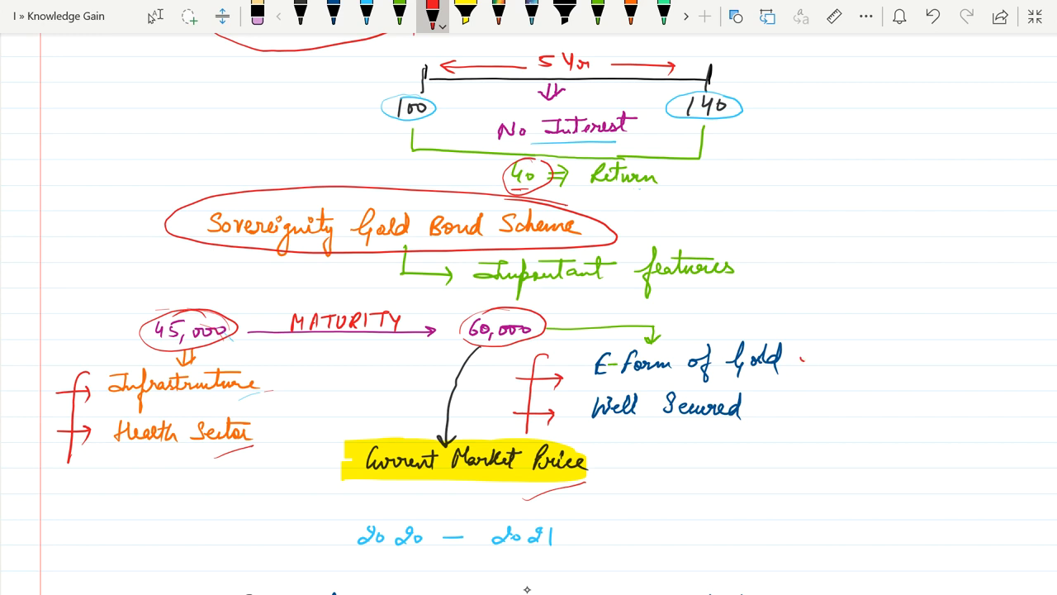
{"action": "left_click_drag", "start_coordinate": [805, 359], "coordinate": [838, 352]}
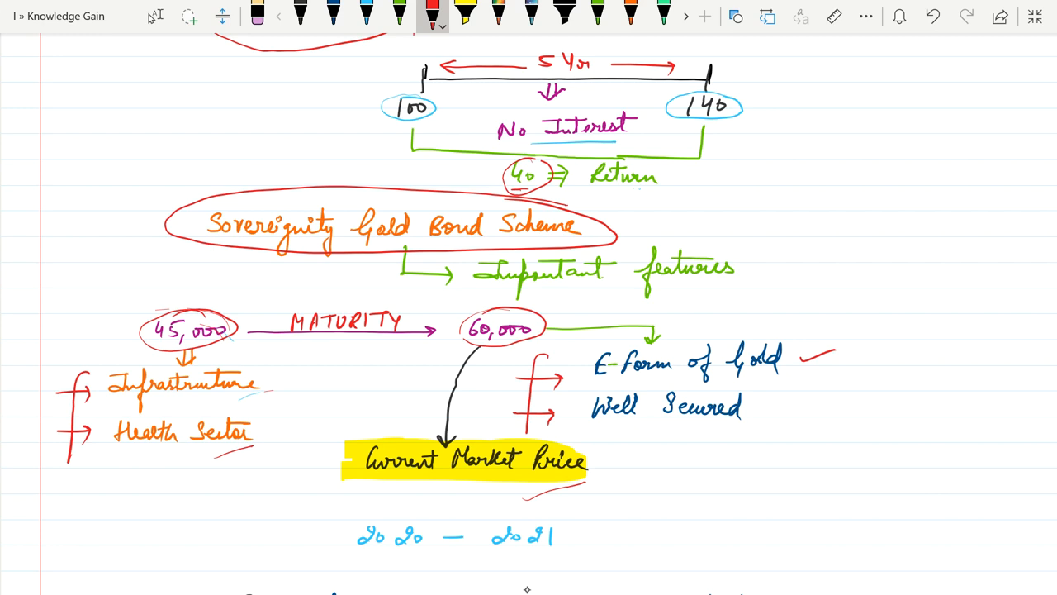
{"action": "left_click_drag", "start_coordinate": [775, 413], "coordinate": [813, 395]}
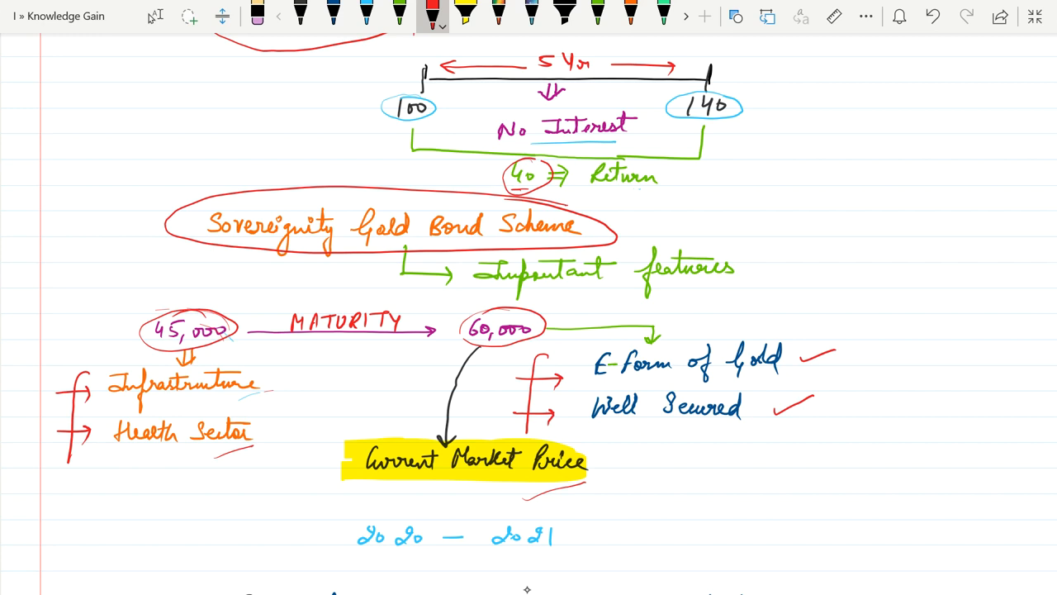
{"action": "scroll", "scroll_direction": "down", "scroll_amount": 3}
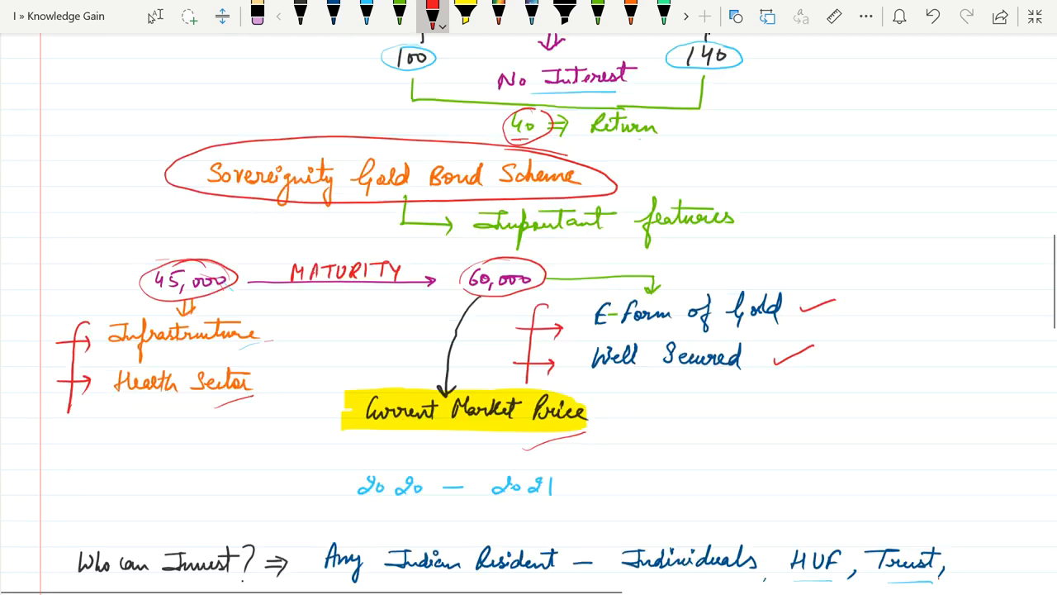
Underline Indian Resident, Individuals, Universities, Charitable Institutions and 1 gram; write 'investor' in blue after 4 Kg
{"action": "scroll", "scroll_direction": "down", "scroll_amount": 3}
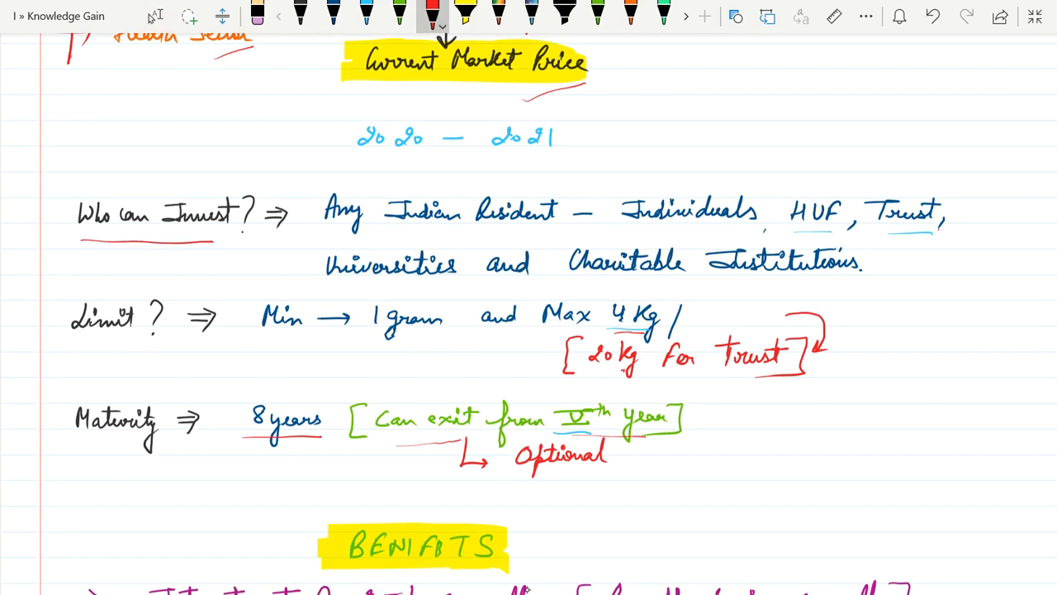
{"action": "left_click_drag", "start_coordinate": [356, 234], "coordinate": [533, 234]}
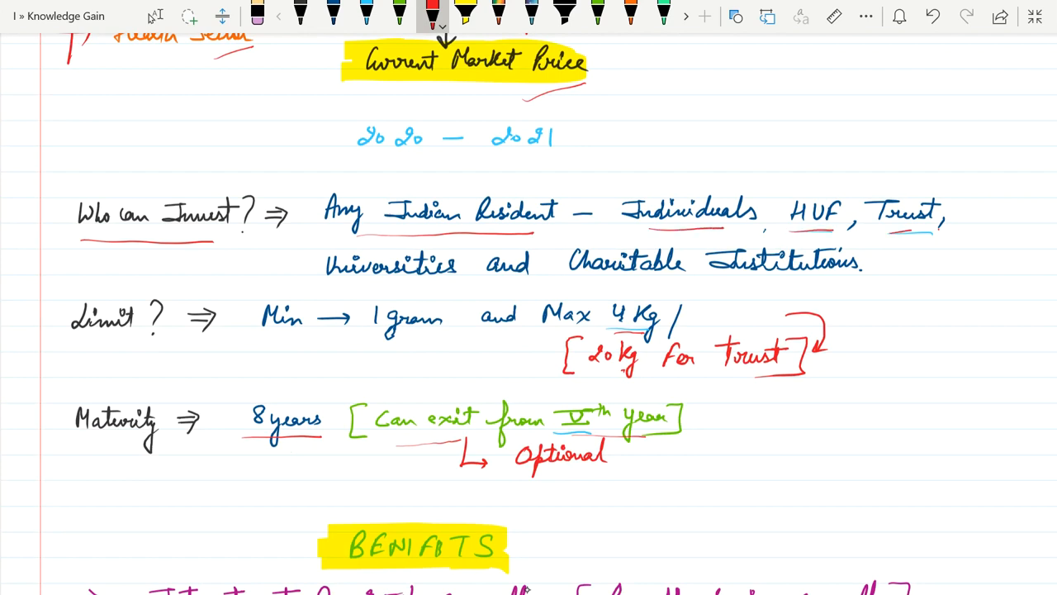
{"action": "left_click_drag", "start_coordinate": [337, 283], "coordinate": [446, 285]}
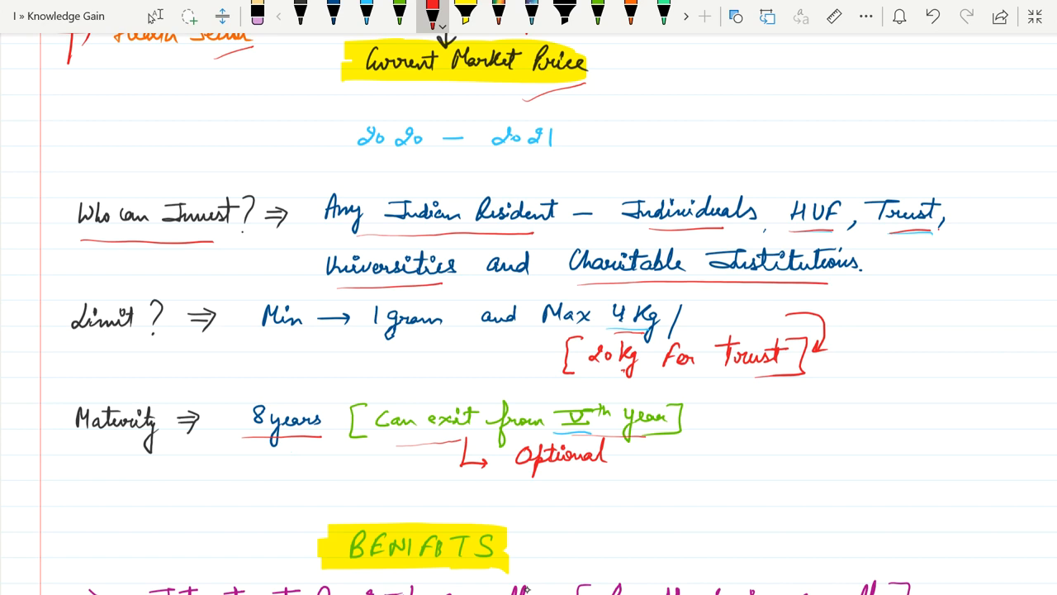
{"action": "left_click_drag", "start_coordinate": [375, 337], "coordinate": [438, 337]}
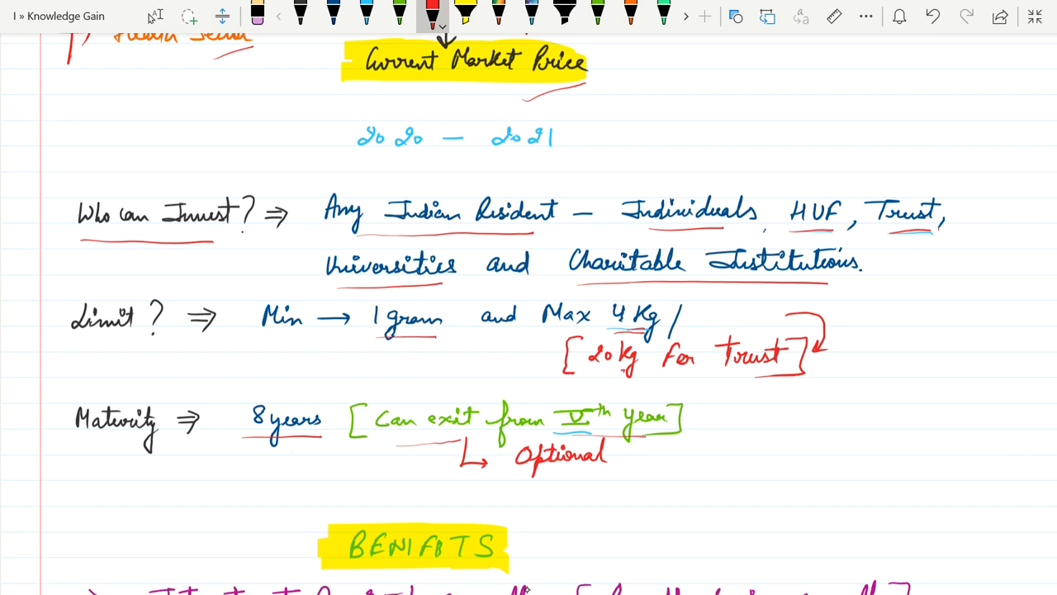
{"action": "left_click", "coordinate": [333, 15]}
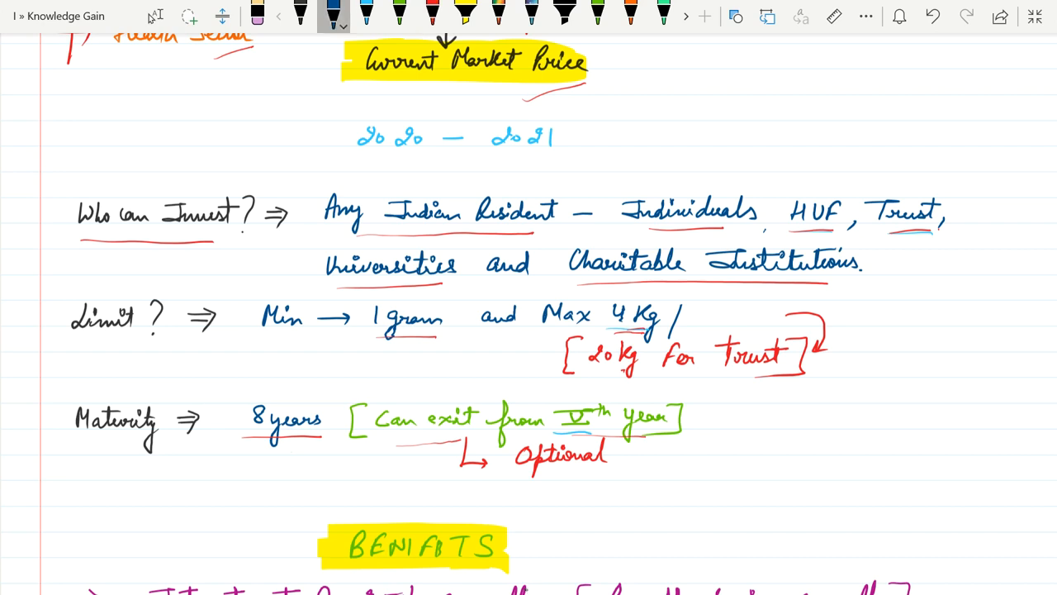
{"action": "type", "text": "in"}
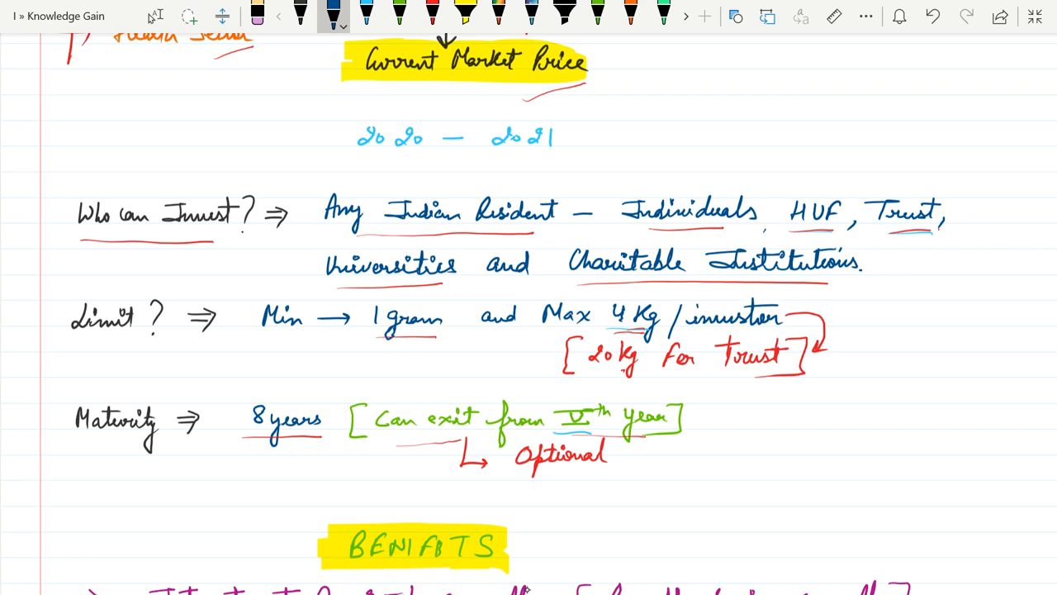
With the blue pen, underline and circle NO TDS, underline Physically, and cross Invest Physically
{"action": "scroll", "scroll_direction": "down", "scroll_amount": 3}
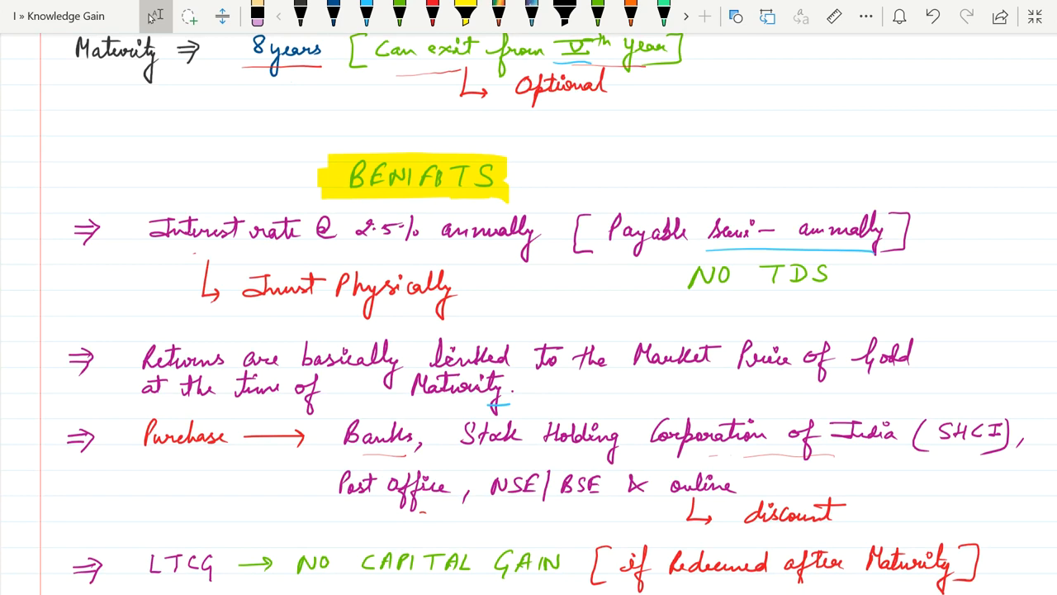
{"action": "left_click", "coordinate": [333, 15]}
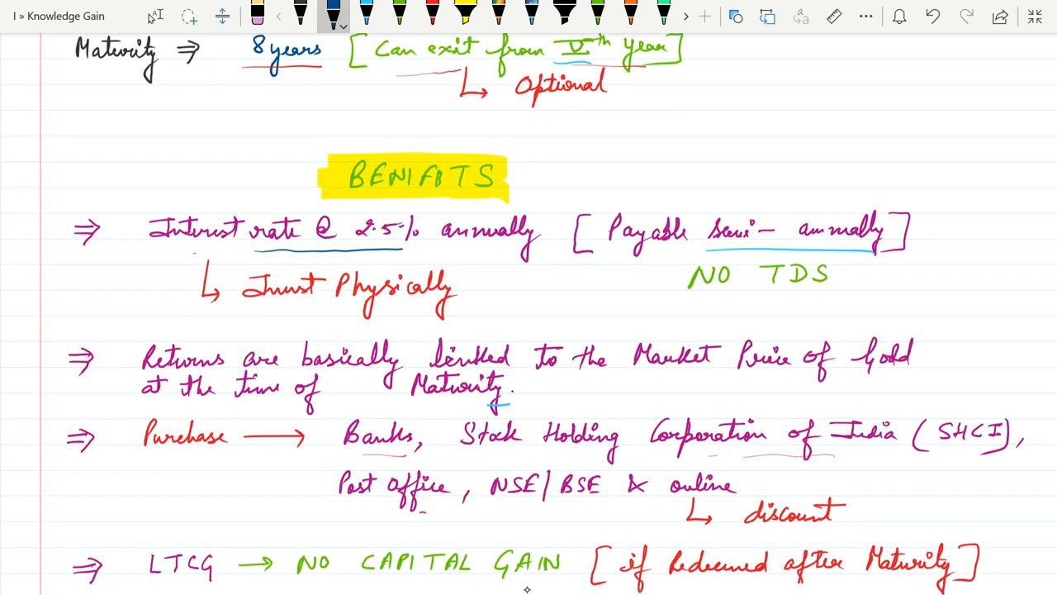
{"action": "left_click_drag", "start_coordinate": [669, 297], "coordinate": [826, 296]}
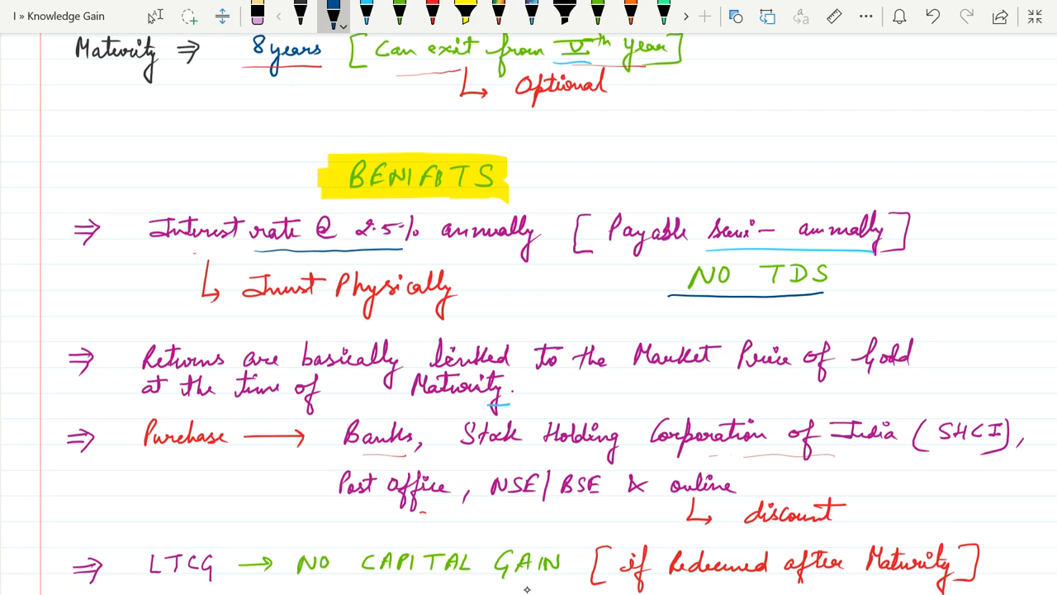
{"action": "left_click_drag", "start_coordinate": [661, 277], "coordinate": [850, 277]}
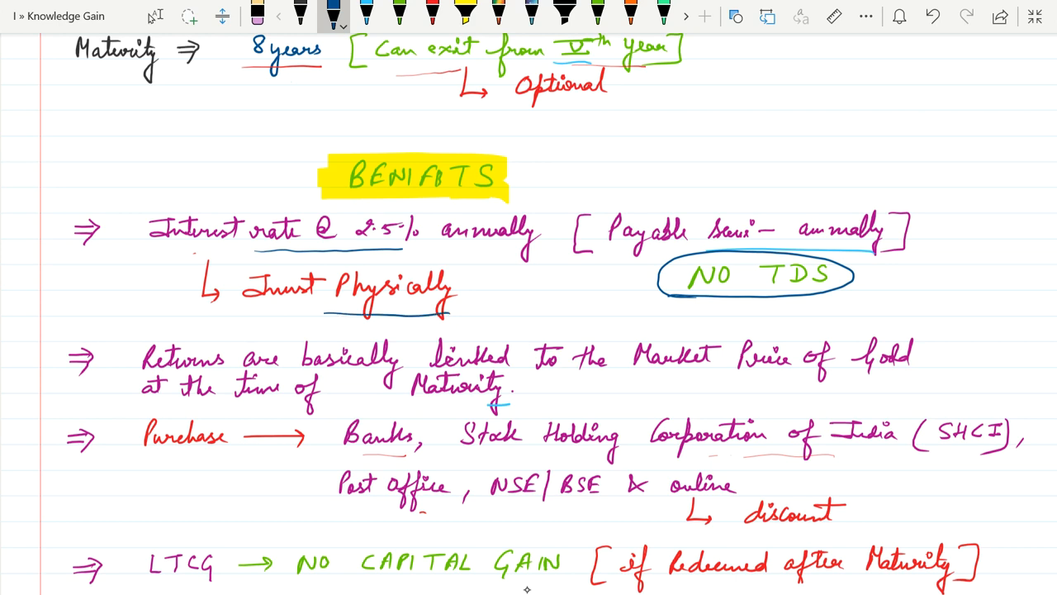
{"action": "left_click_drag", "start_coordinate": [469, 275], "coordinate": [496, 322]}
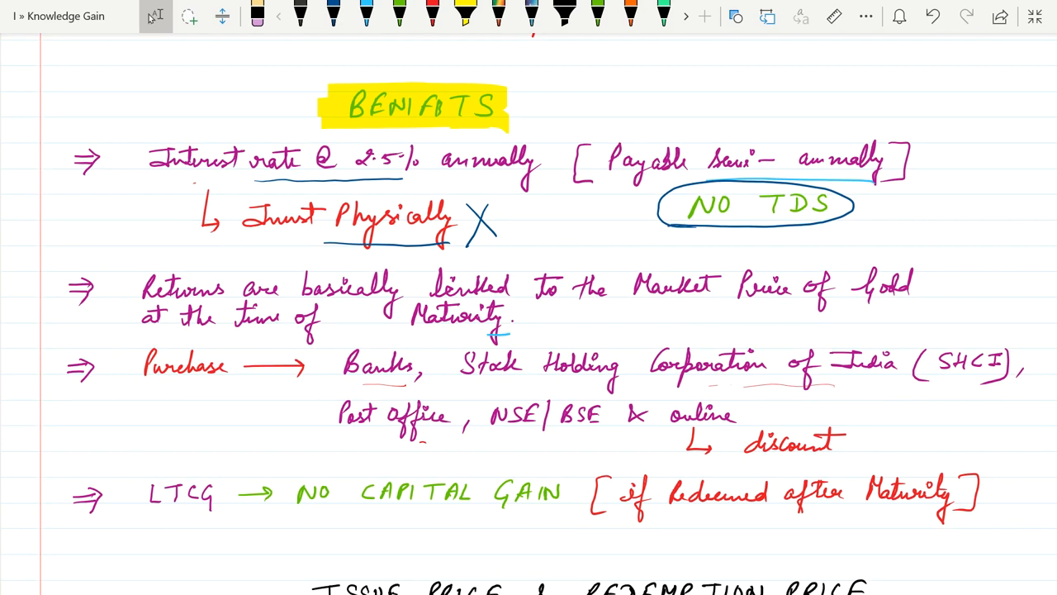
Underline Banks, Post Office, NSE/BSE and online in blue, and circle the word discount
{"action": "scroll", "scroll_direction": "down", "scroll_amount": 3}
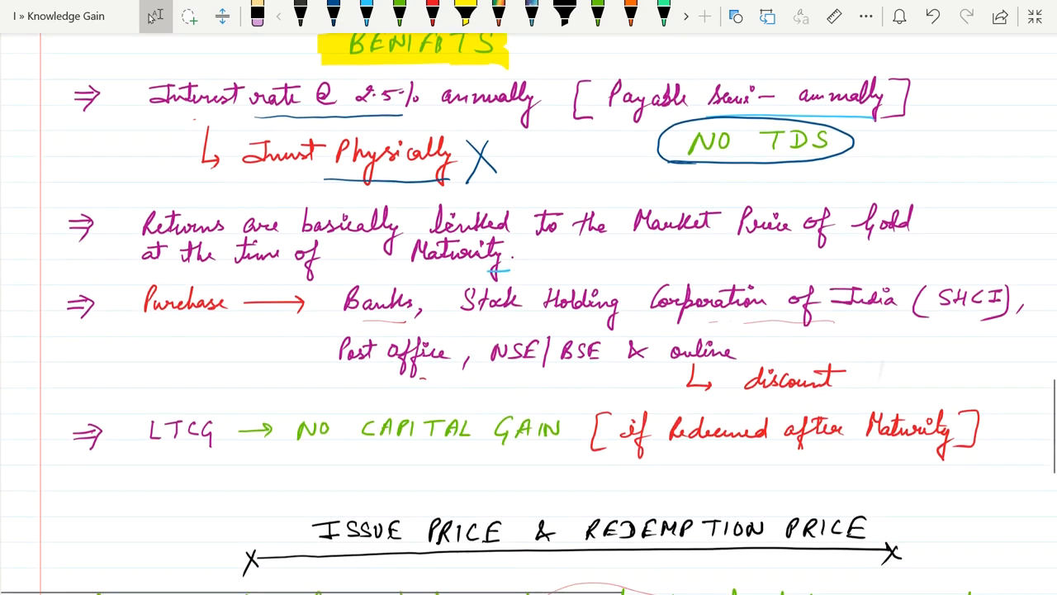
{"action": "scroll", "scroll_direction": "down", "scroll_amount": 3}
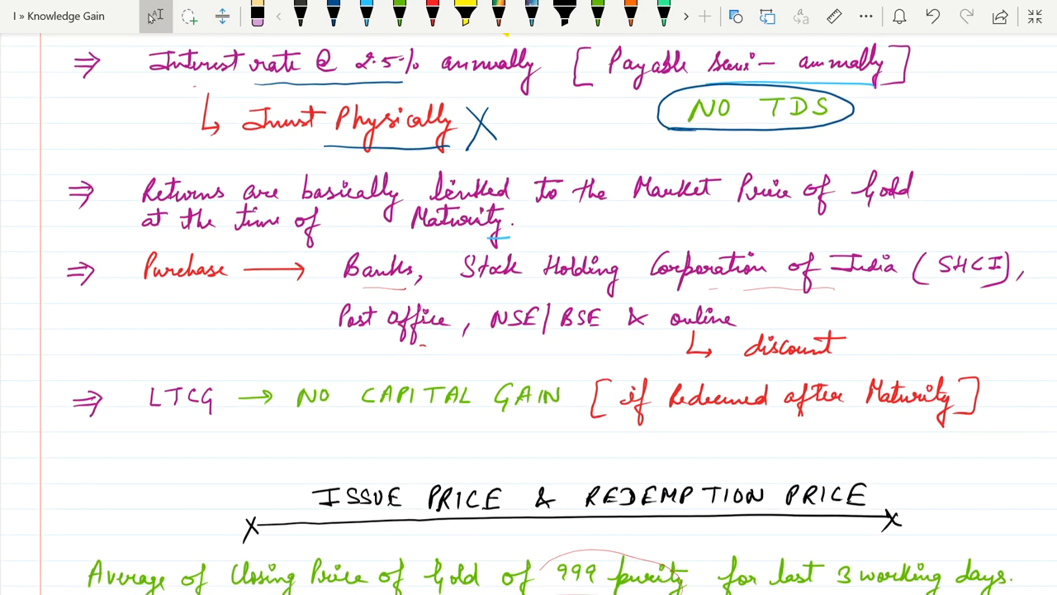
{"action": "left_click", "coordinate": [333, 15]}
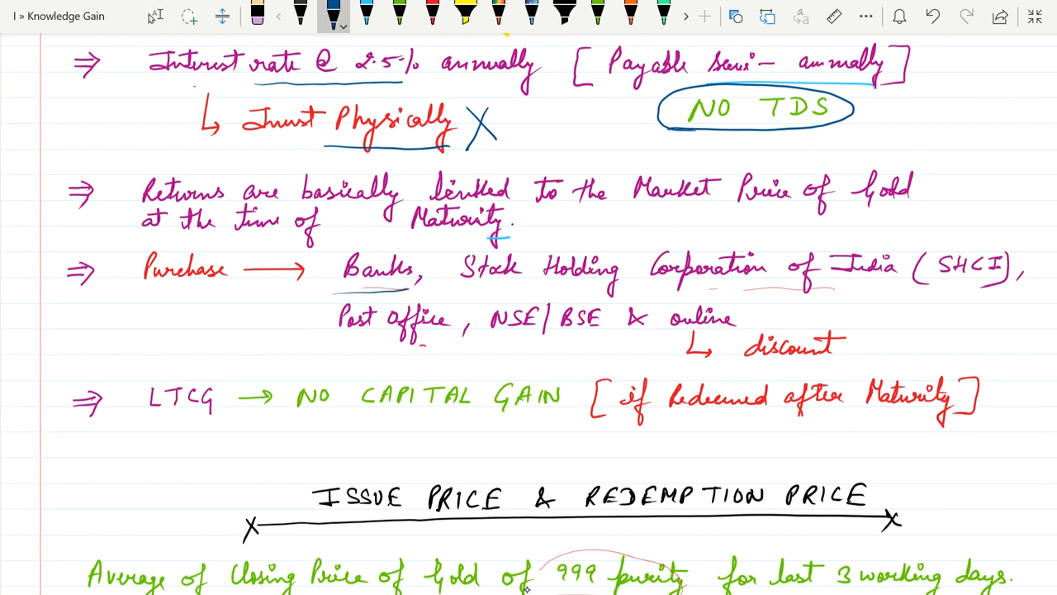
{"action": "left_click_drag", "start_coordinate": [339, 347], "coordinate": [434, 346]}
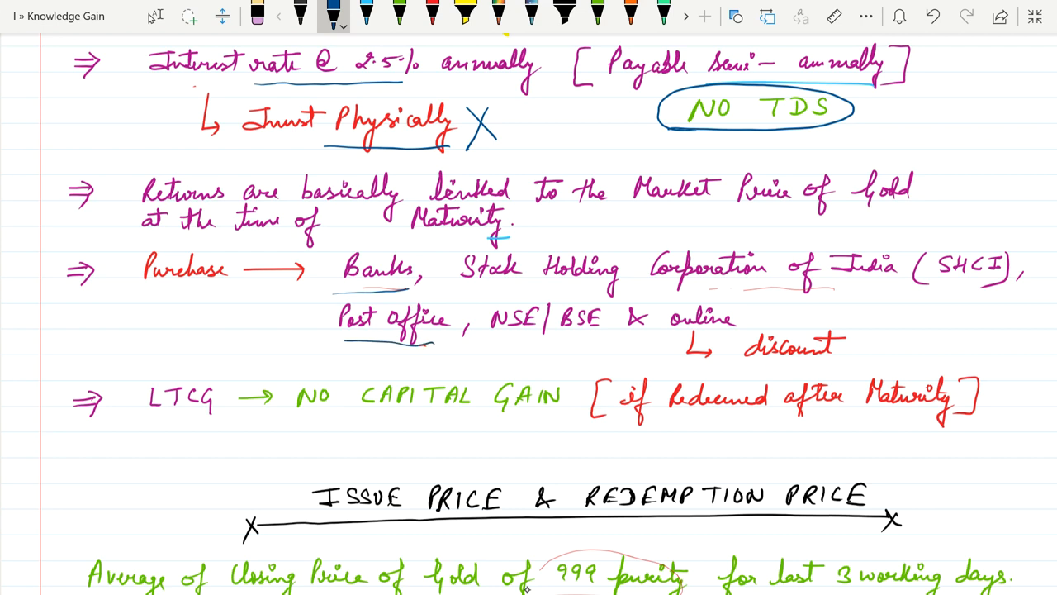
{"action": "left_click_drag", "start_coordinate": [495, 345], "coordinate": [587, 347]}
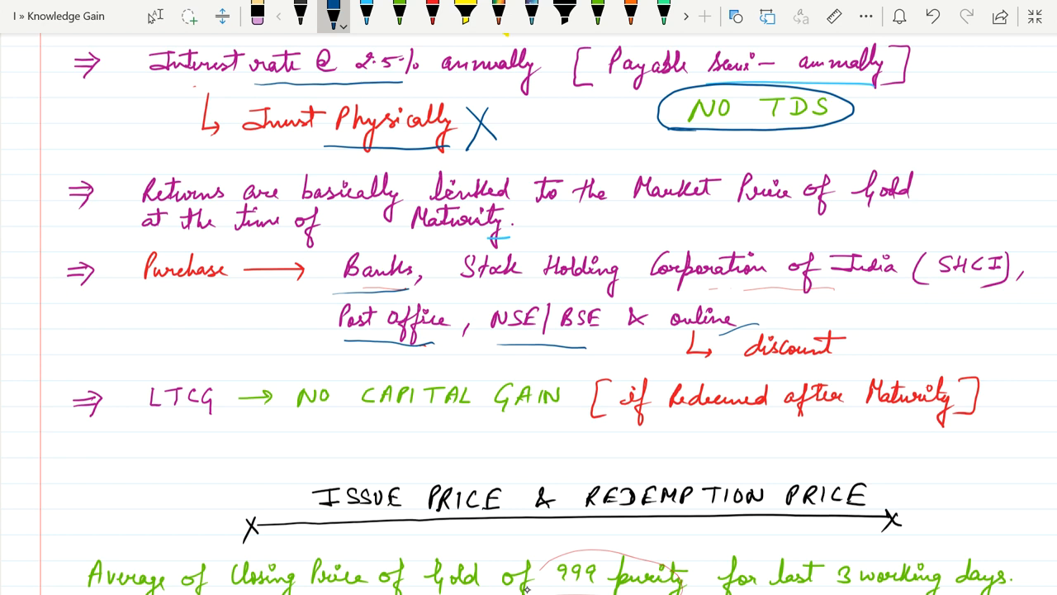
{"action": "left_click_drag", "start_coordinate": [735, 363], "coordinate": [851, 339]}
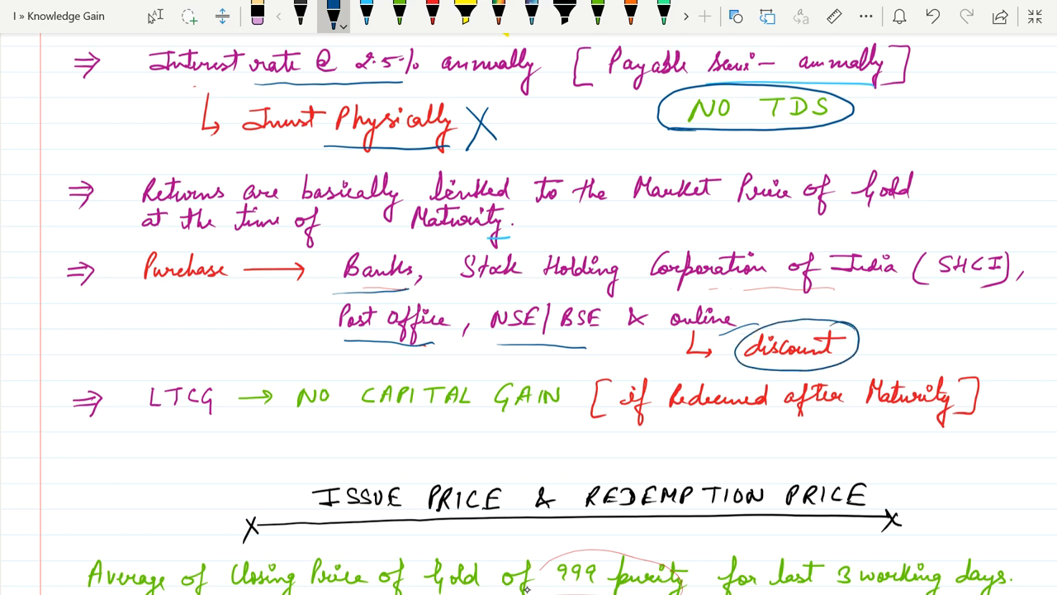
Underline LTCG, 'Average of Closing Price of Gold' and '3 working days'; arrow 999 purity to a circled 99.9%
{"action": "scroll", "scroll_direction": "down", "scroll_amount": 3}
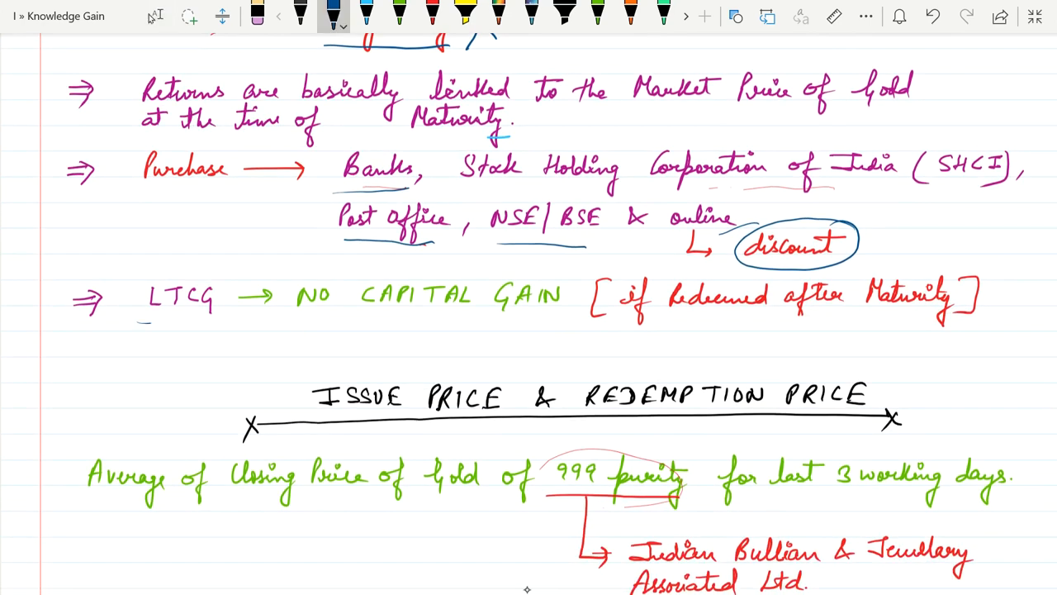
{"action": "left_click_drag", "start_coordinate": [145, 324], "coordinate": [213, 323]}
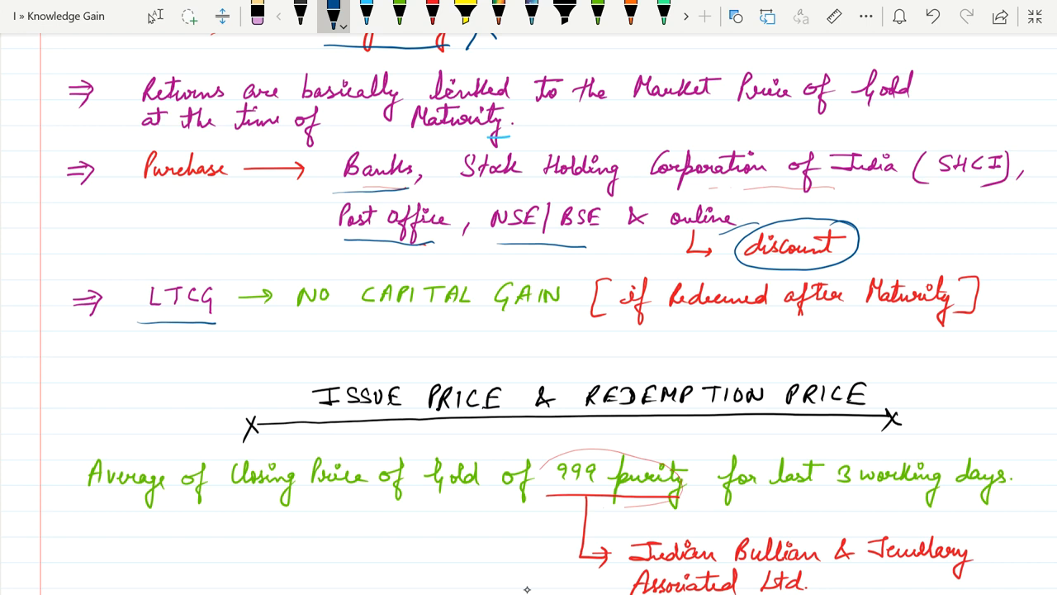
{"action": "scroll", "scroll_direction": "down", "scroll_amount": 3}
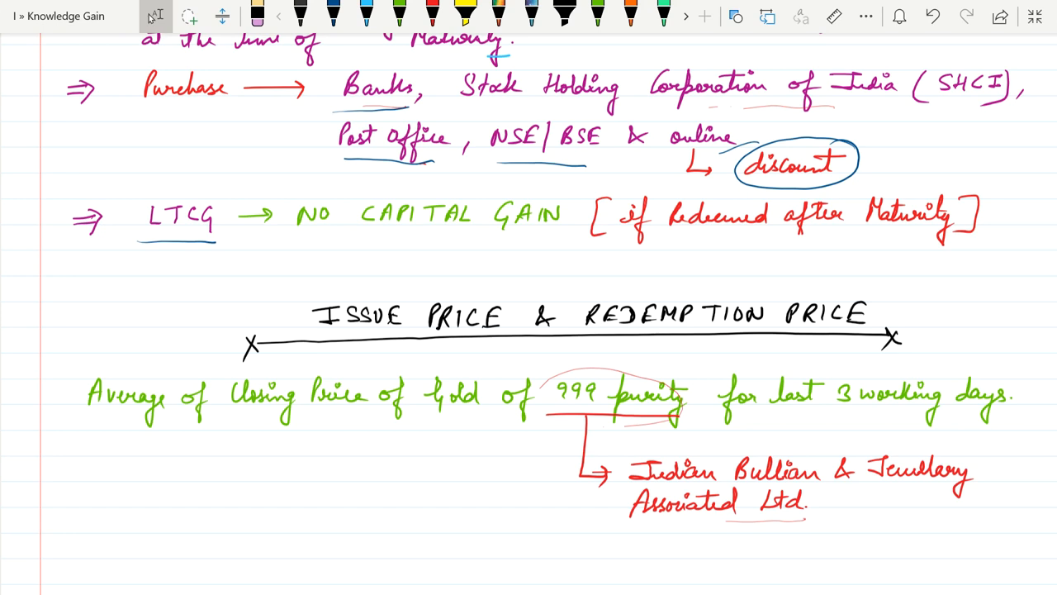
{"action": "left_click_drag", "start_coordinate": [120, 430], "coordinate": [459, 428]}
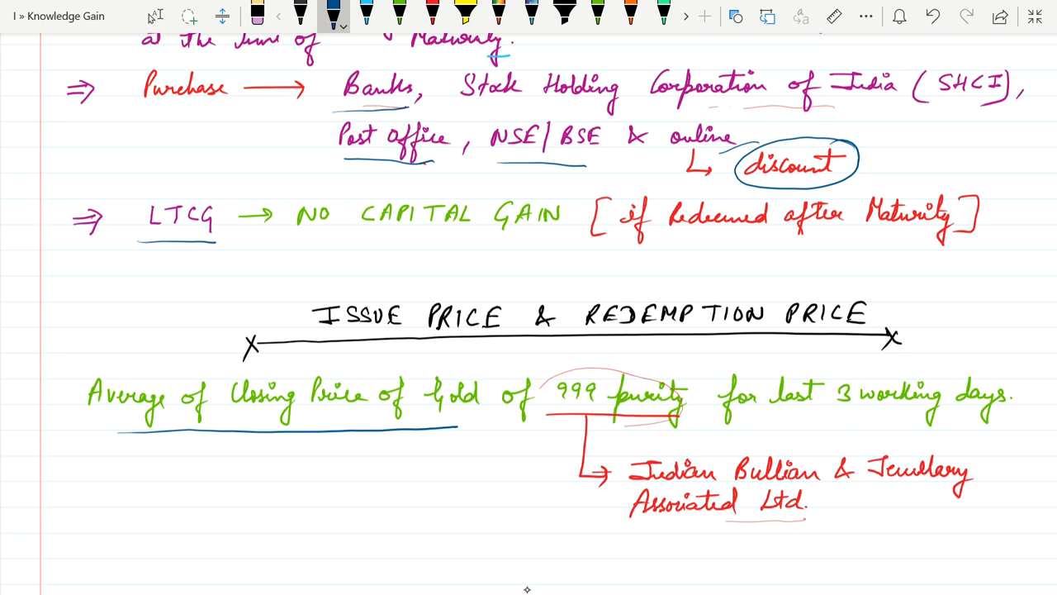
{"action": "left_click_drag", "start_coordinate": [776, 424], "coordinate": [973, 423]}
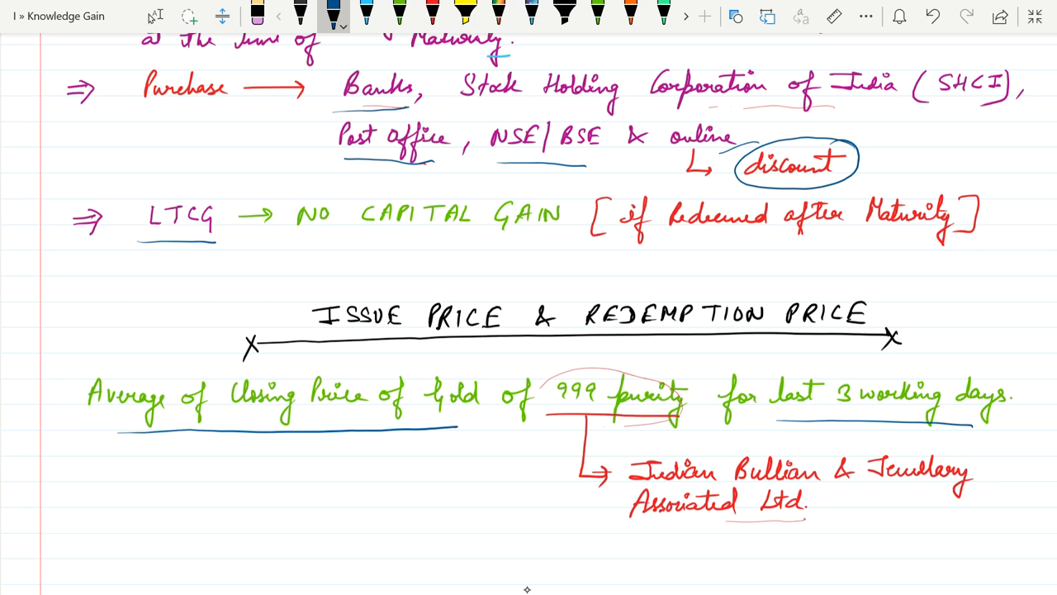
{"action": "left_click_drag", "start_coordinate": [558, 417], "coordinate": [504, 470]}
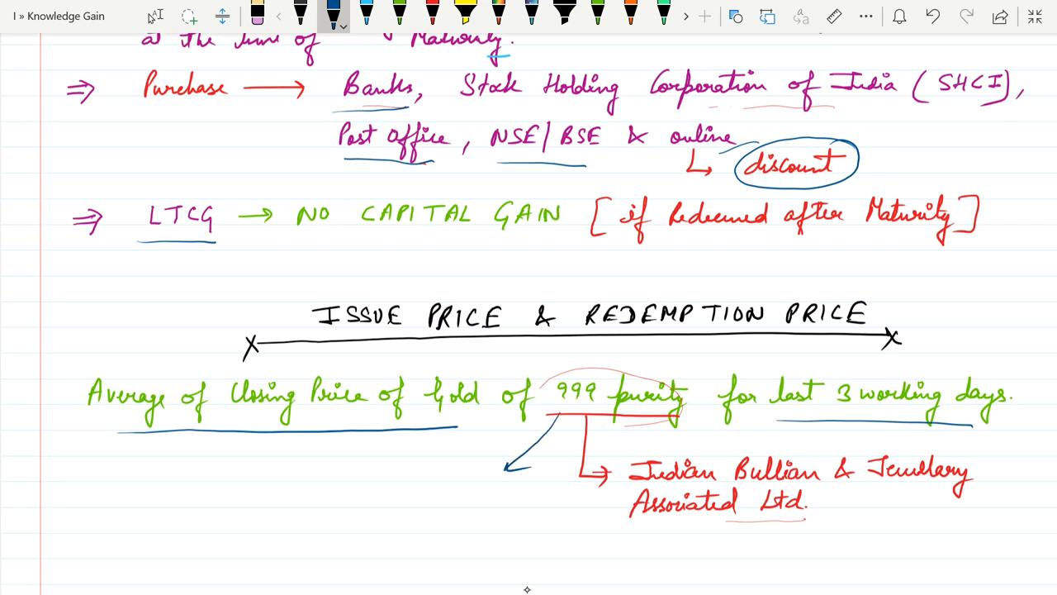
{"action": "left_click_drag", "start_coordinate": [388, 512], "coordinate": [512, 528]}
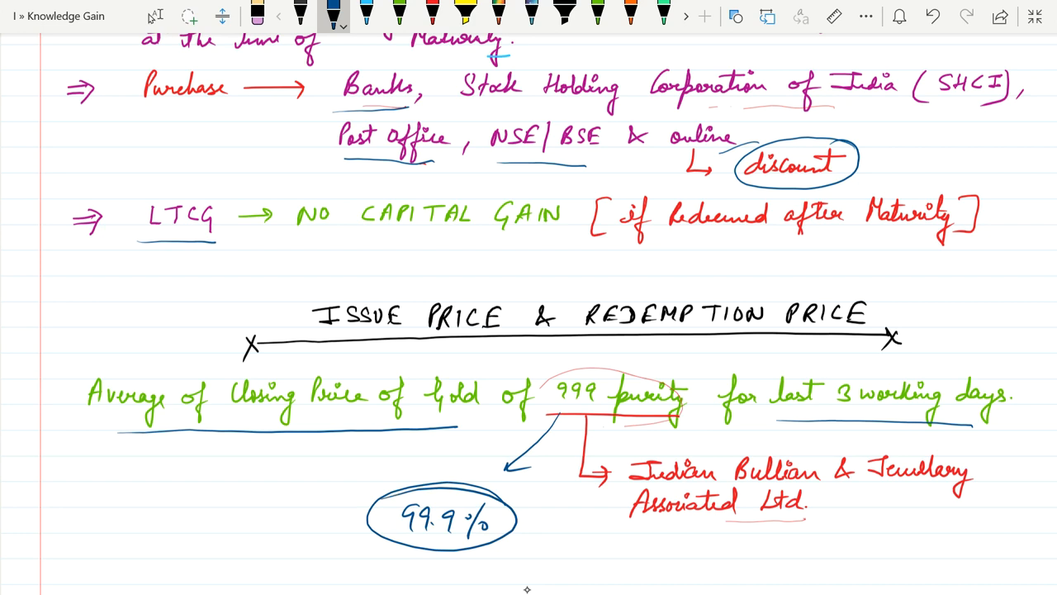